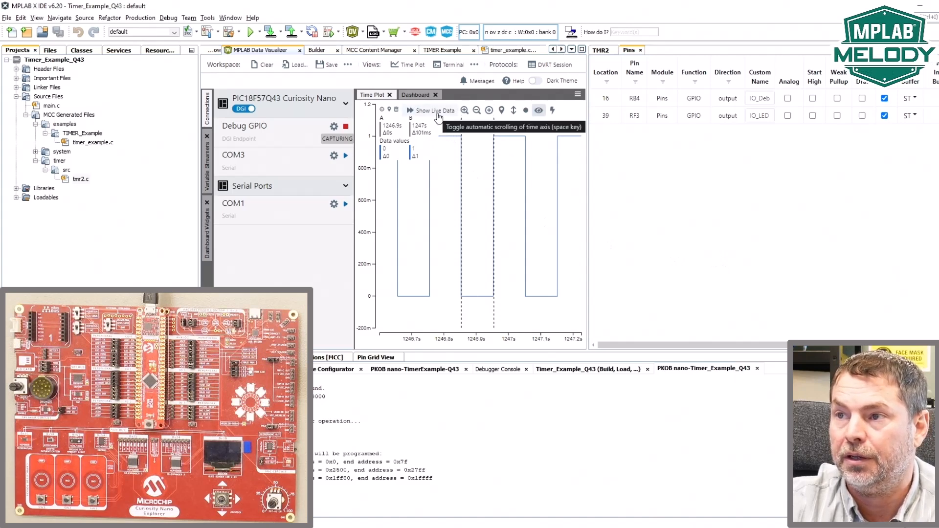
# - Resume live scrolling of the LED signal plot and return to the TIMER example instructions
pyautogui.click(431, 111)
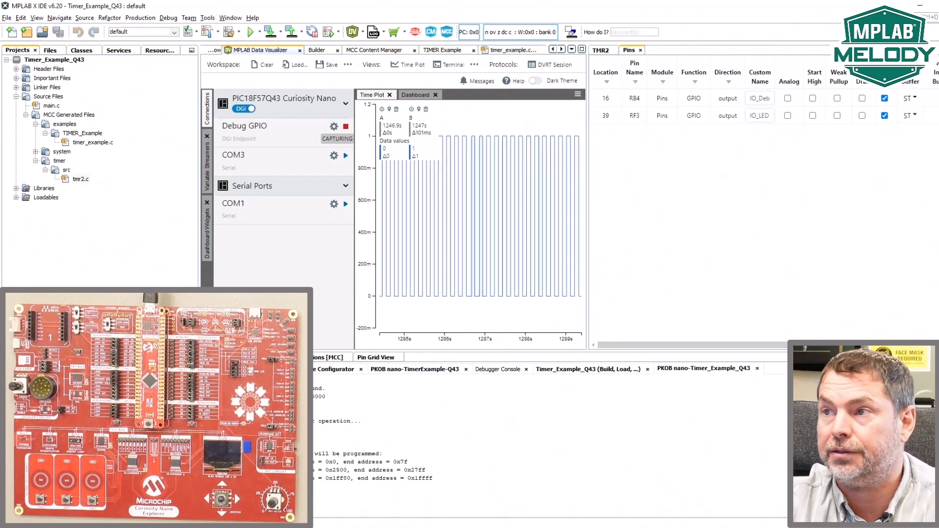
pyautogui.click(445, 50)
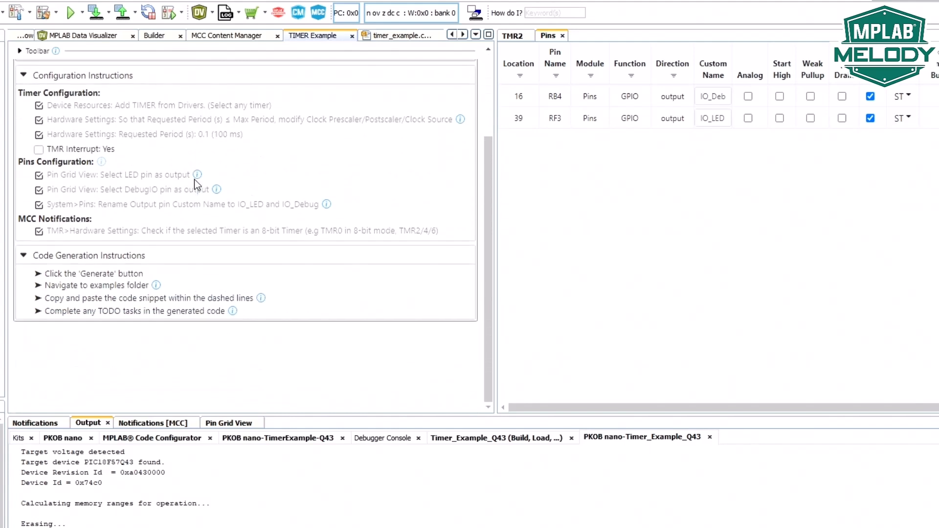
# - Show the TMR2 configuration: LFINTOSC clock, 1:16 prescaler, 0.1 s period
pyautogui.click(512, 36)
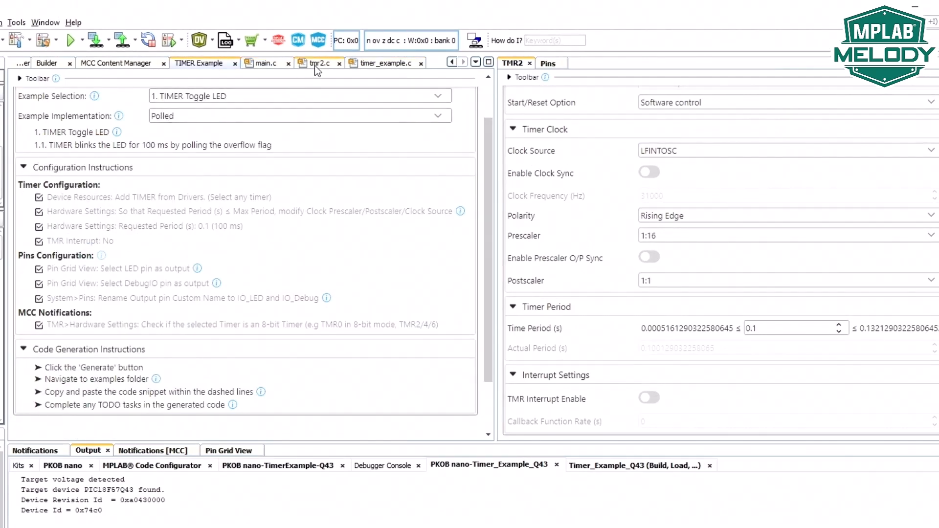
pyautogui.click(264, 64)
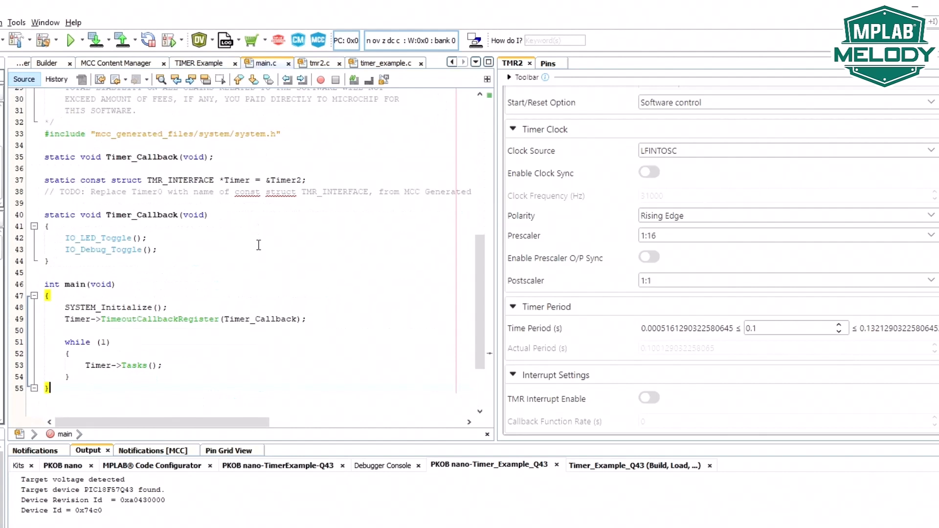
pyautogui.moveTo(129, 363)
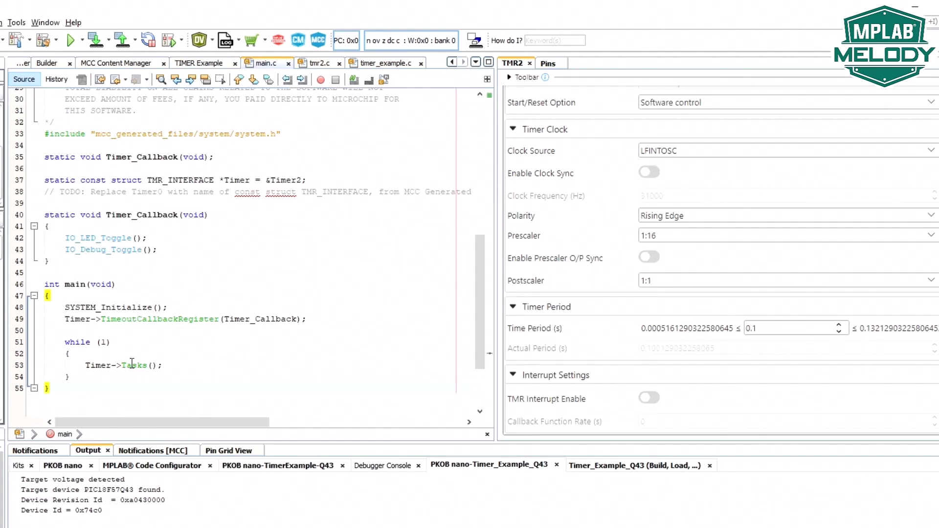
pyautogui.click(328, 63)
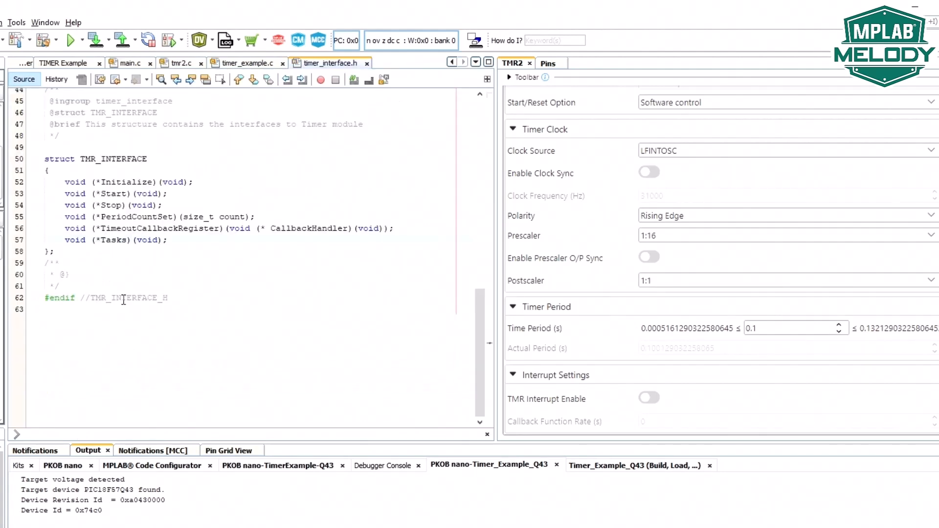
pyautogui.click(113, 240)
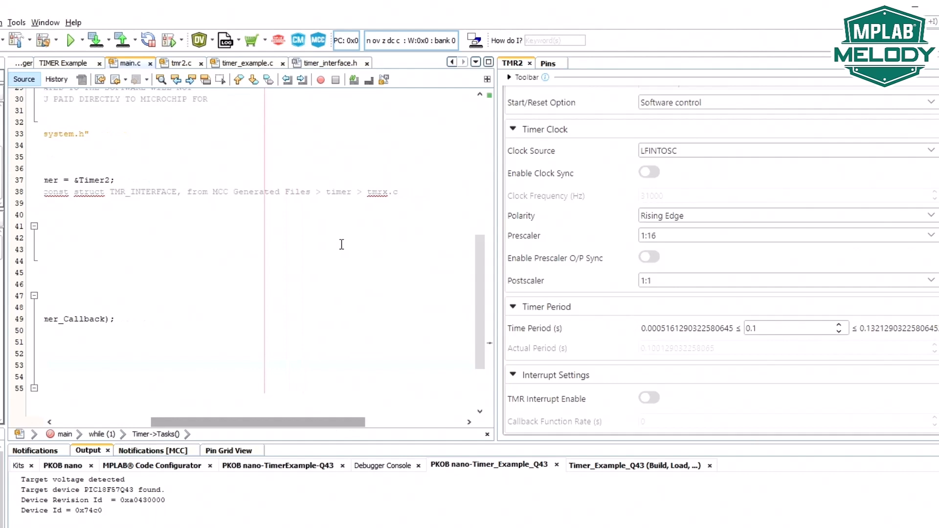
pyautogui.click(179, 63)
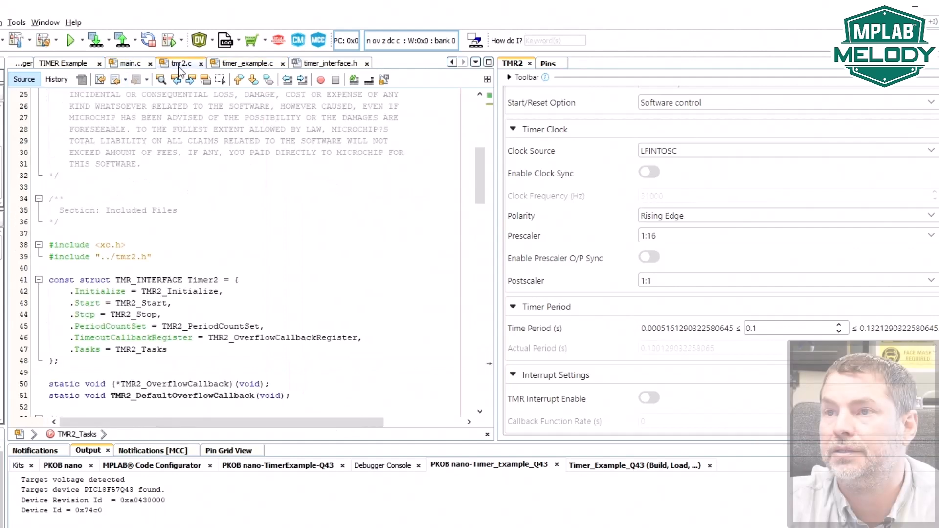
pyautogui.scroll(-3)
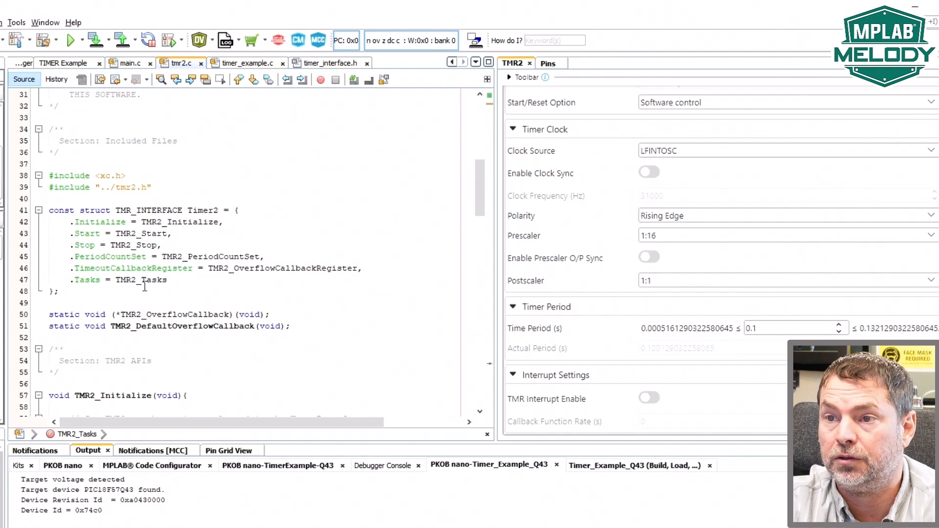
pyautogui.scroll(-3)
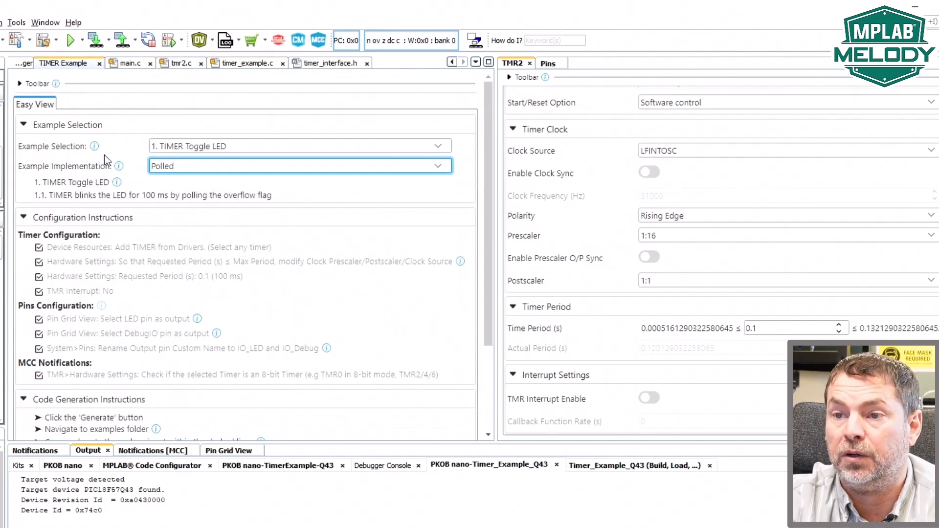
# - Choose the Callbacks example implementation and enable the TMR2 interrupt
pyautogui.click(299, 166)
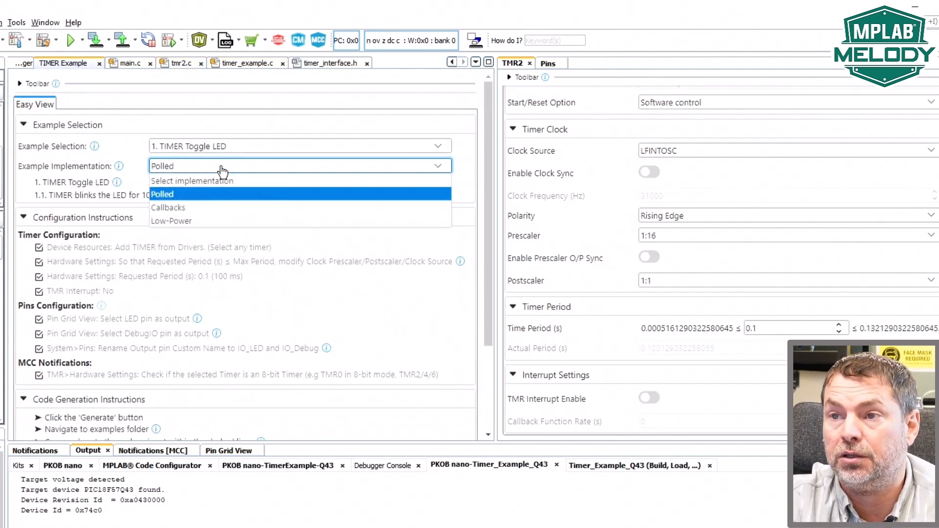
pyautogui.click(168, 208)
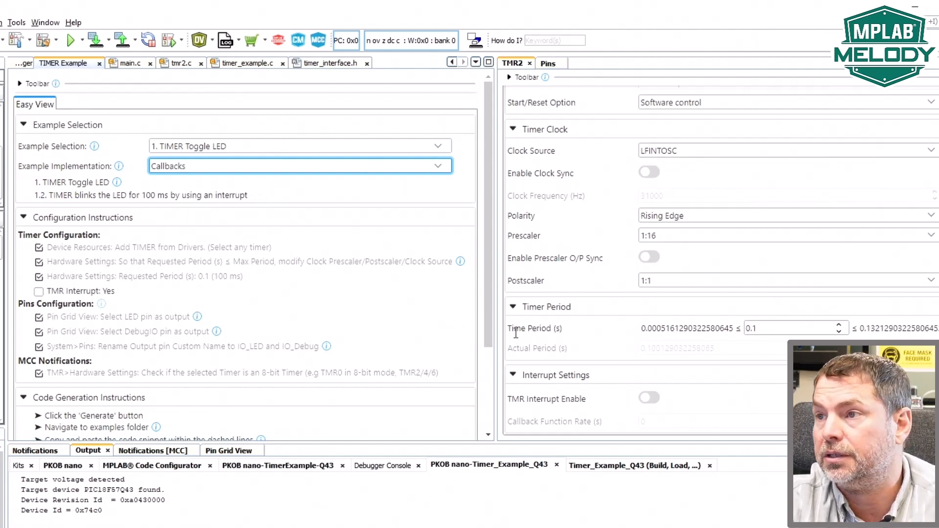
pyautogui.click(648, 397)
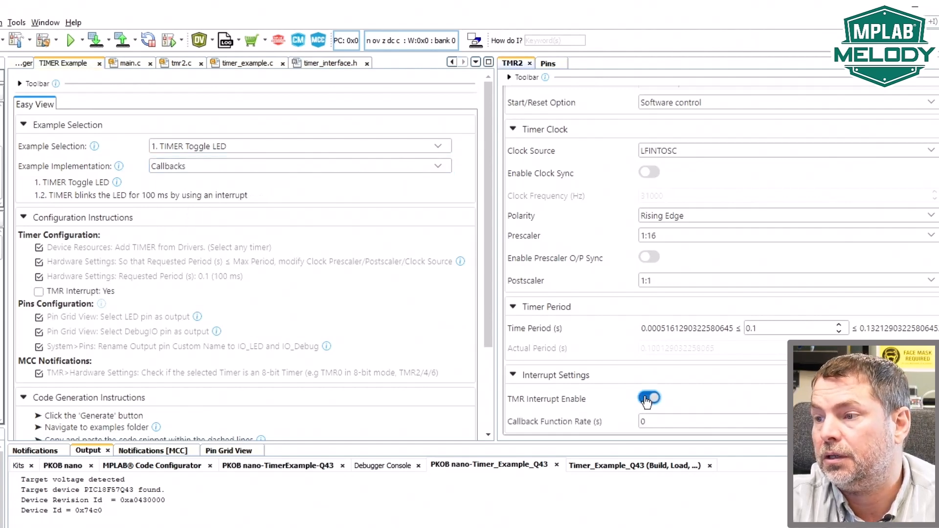
pyautogui.click(648, 397)
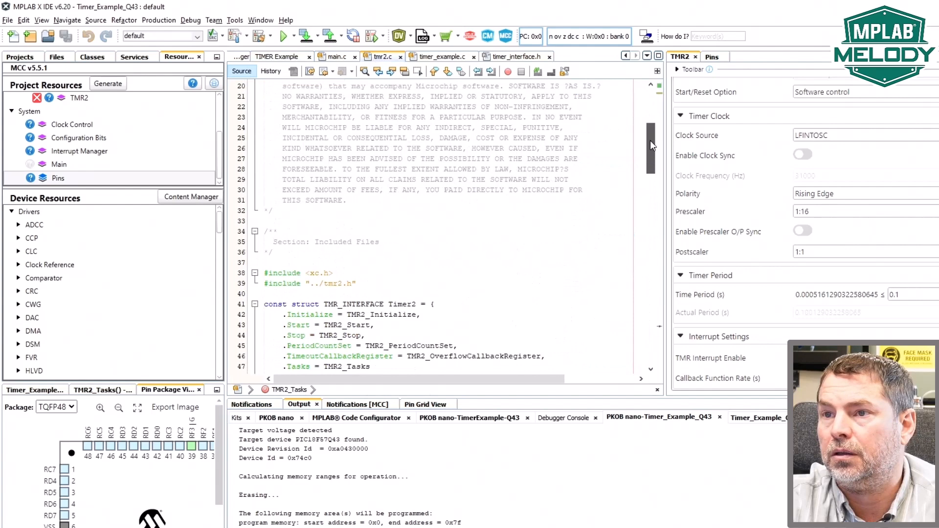
# - Generate code and review tmr2.c where the Timer2 interface sets Tasks to NULL
pyautogui.click(108, 84)
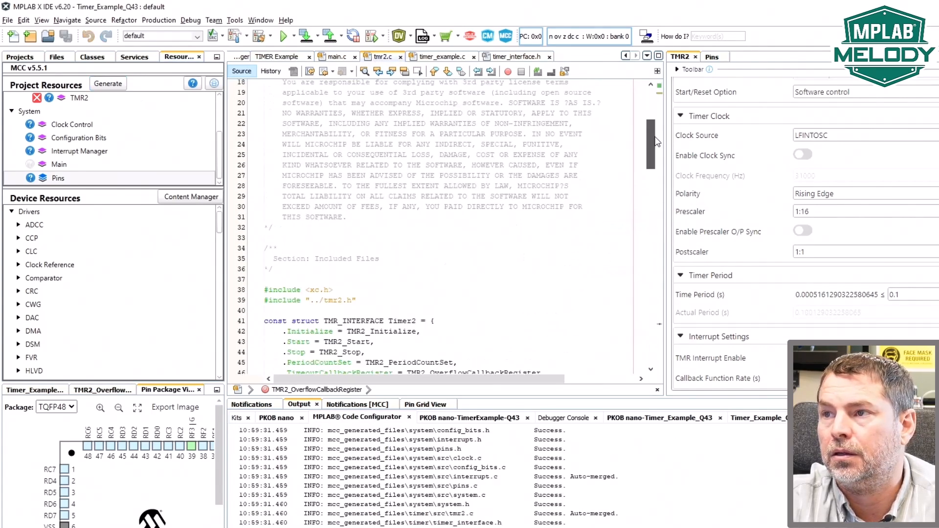
pyautogui.scroll(-3)
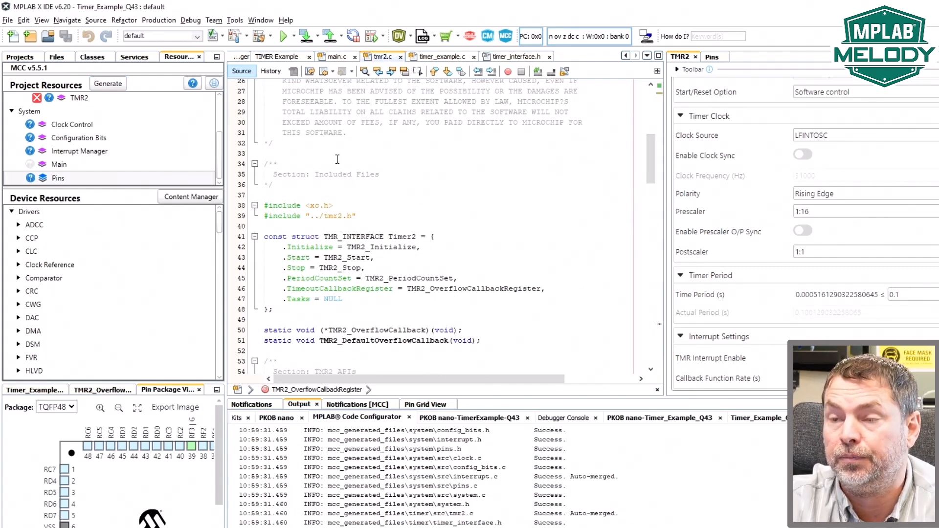
pyautogui.moveTo(336, 57)
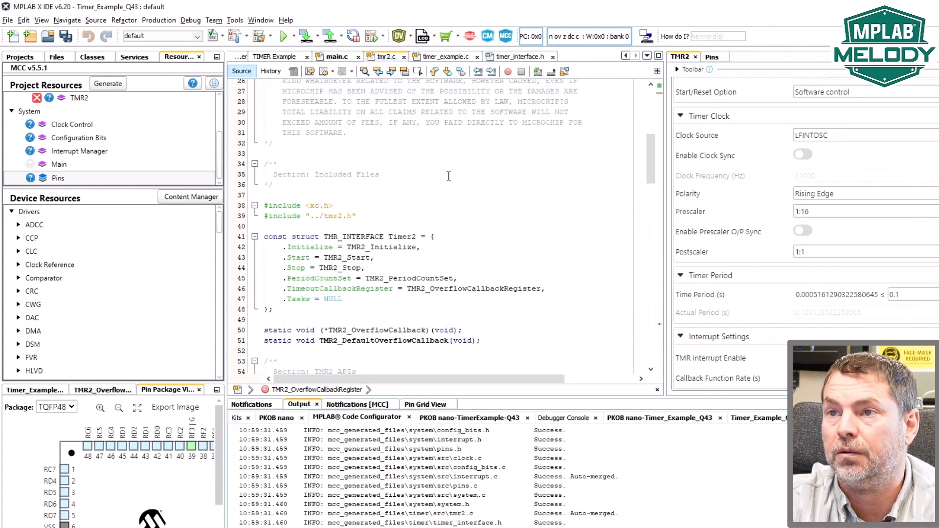
# - Edit main.c to enable global interrupts with an empty loop and build the project
pyautogui.doubleClick(402, 237)
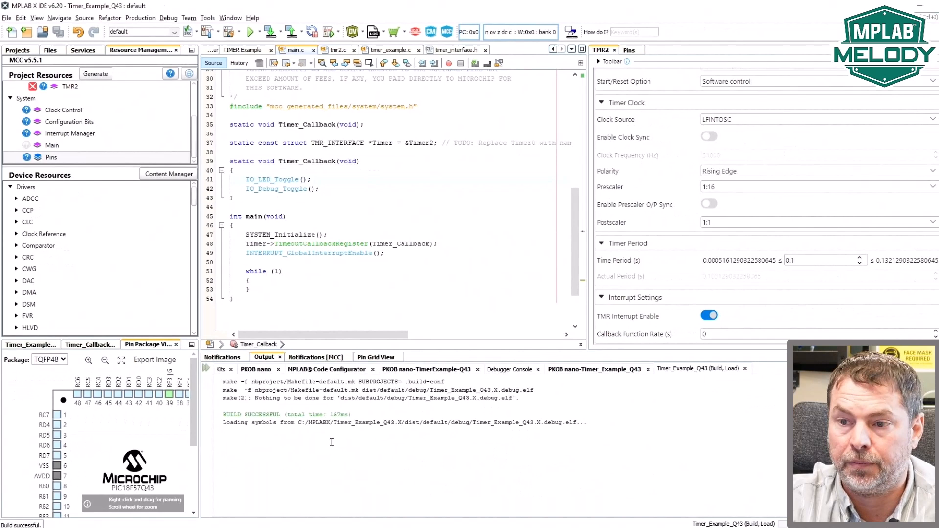
pyautogui.click(312, 179)
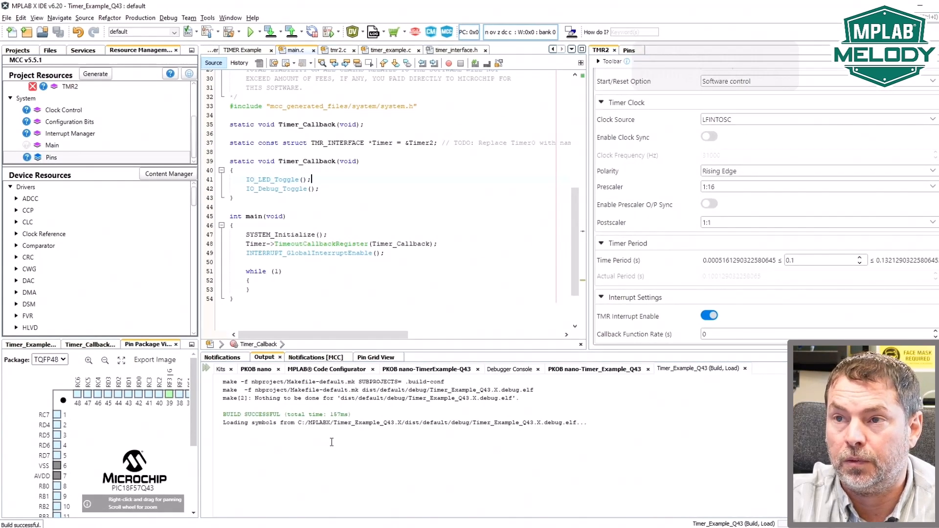